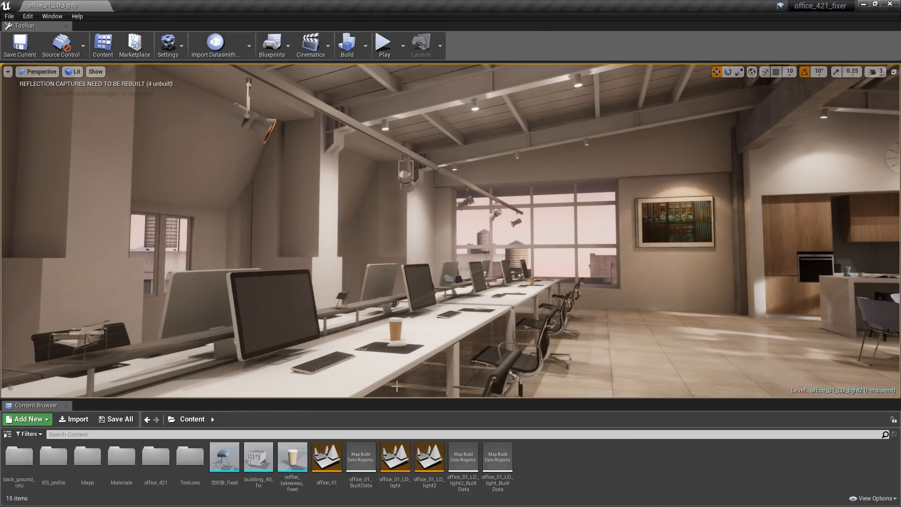
Step: Add the MultiUser Viewer template from the Unreal Studio Feature content packs to the project
click(26, 419)
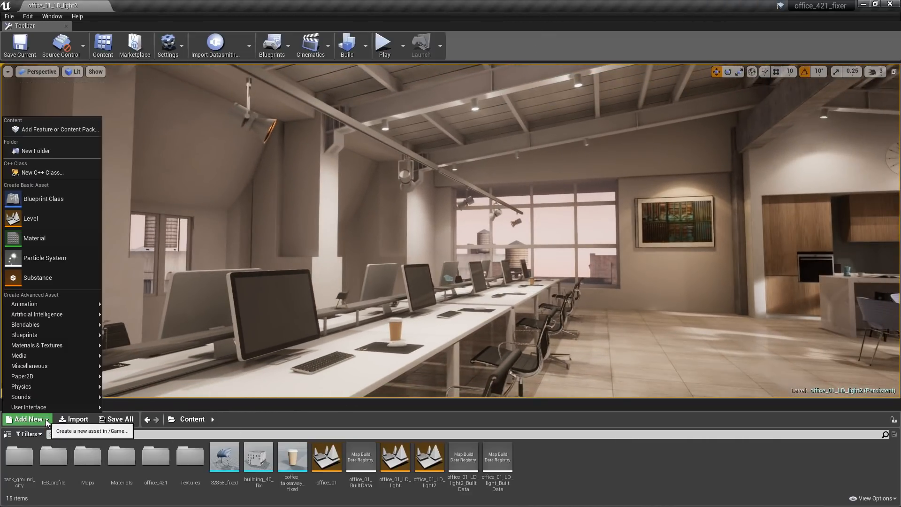
click(62, 129)
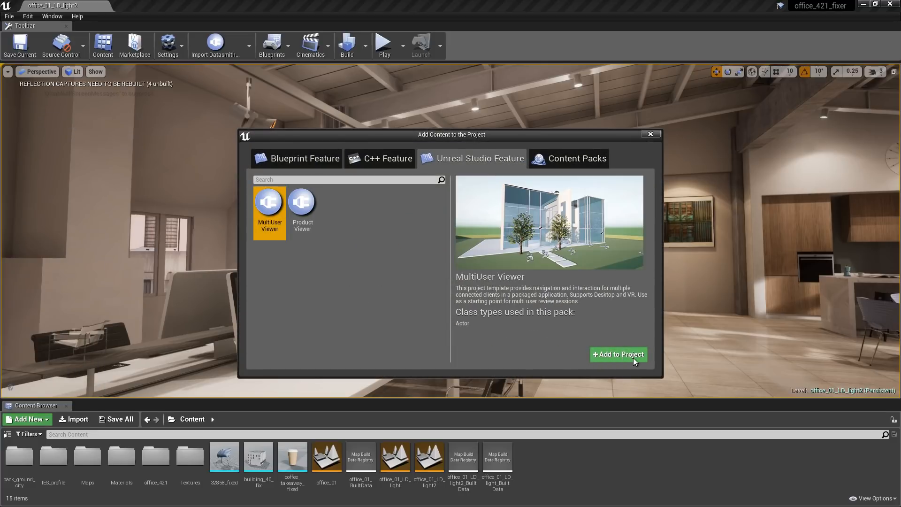
click(618, 354)
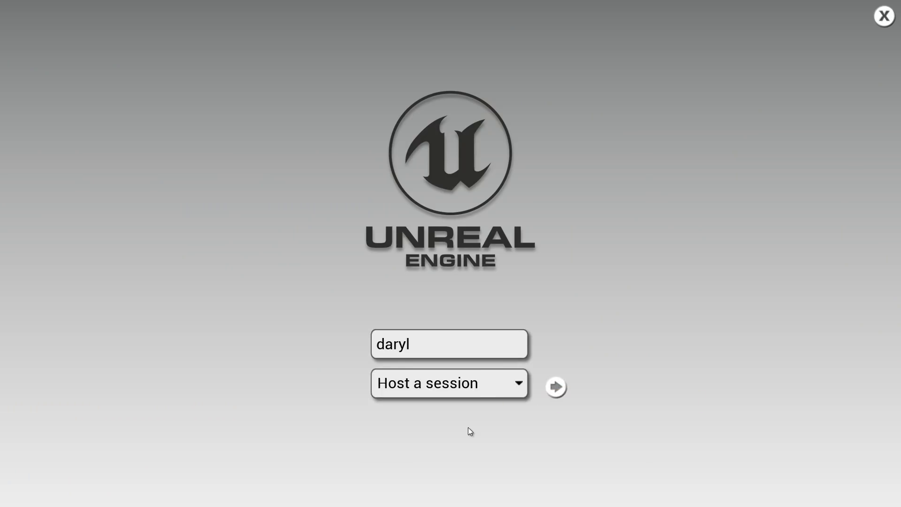
Step: Start hosting a new multi-user review session with the entered user name
click(555, 386)
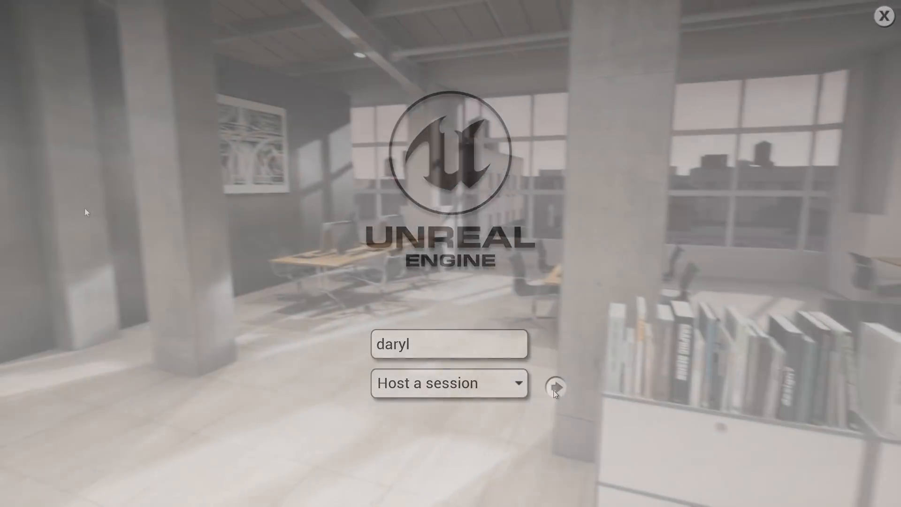
click(555, 384)
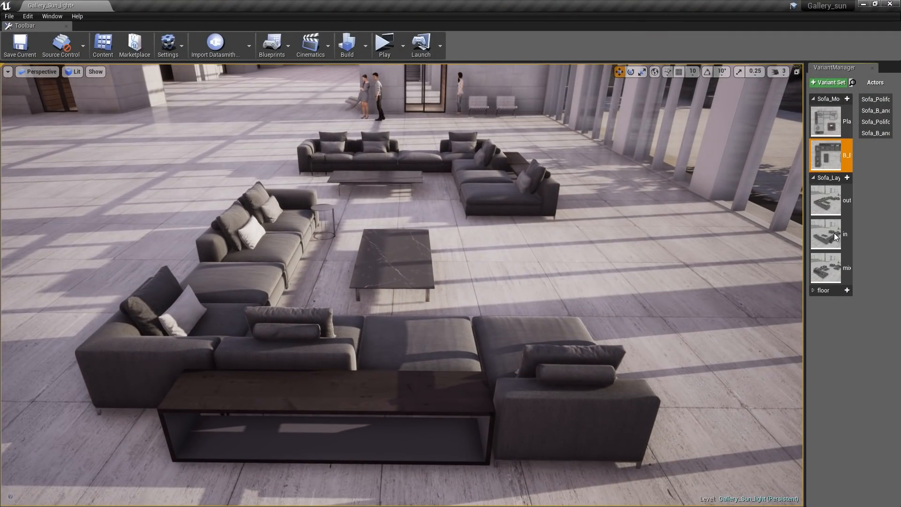
Step: Switch the Sofa_Layout variant set between its 'out' and 'in' layouts
click(826, 200)
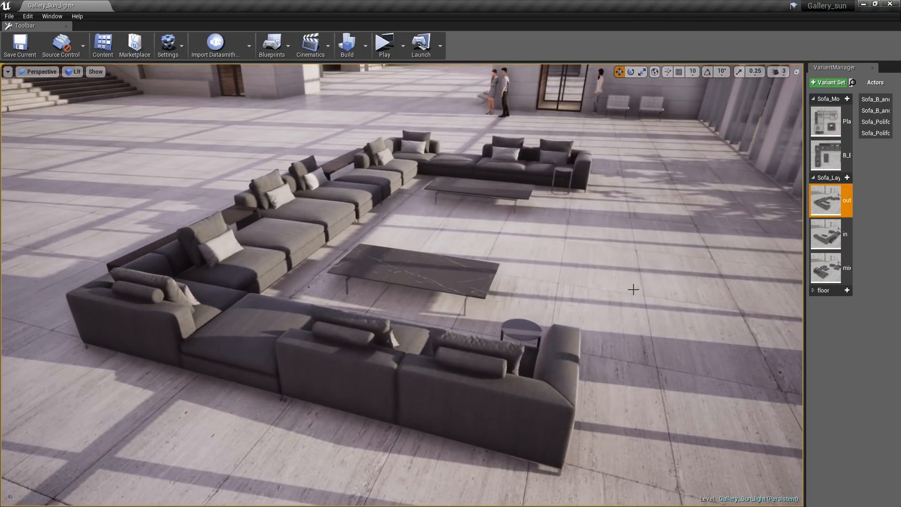
click(827, 234)
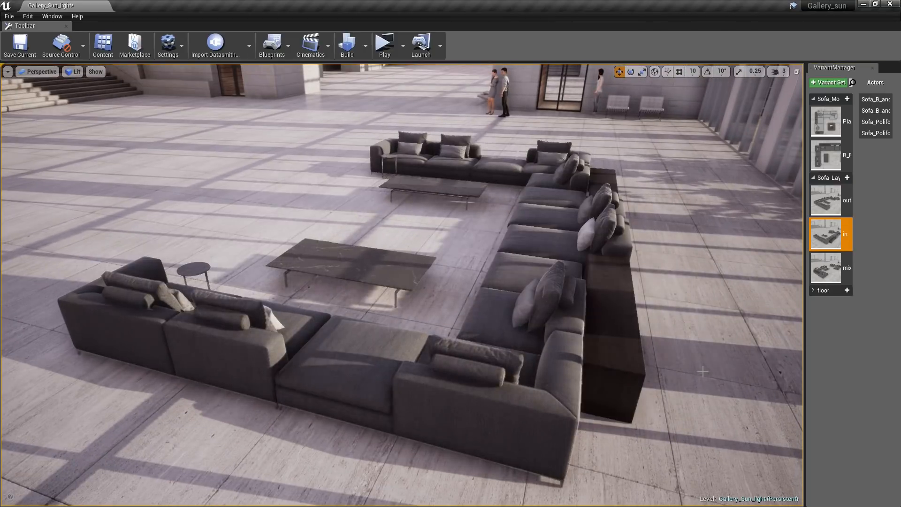
Step: Add a new Variant Set in the Variant Manager and adjust its variant via the context options
right_click(825, 121)
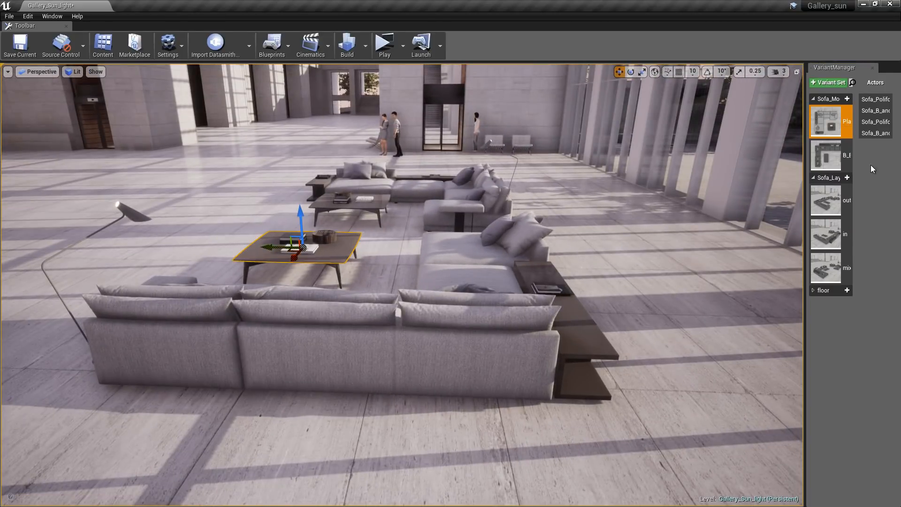
right_click(831, 324)
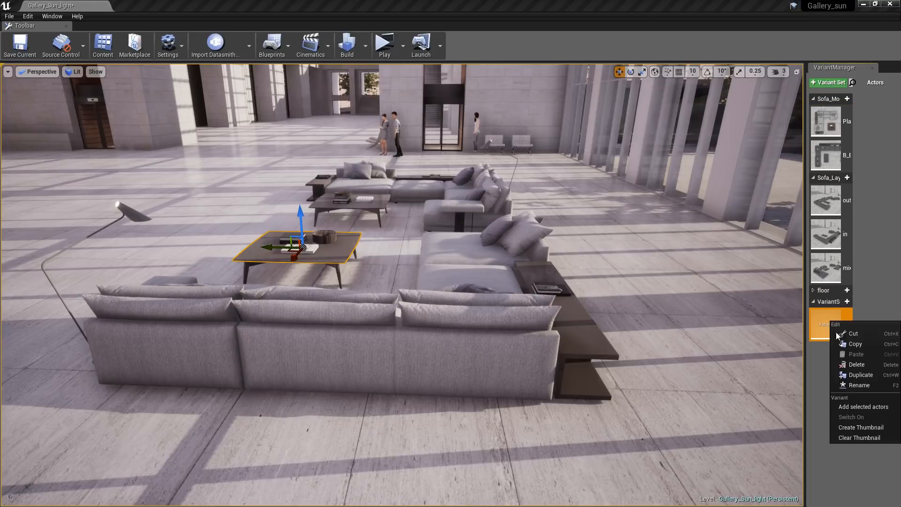
click(862, 407)
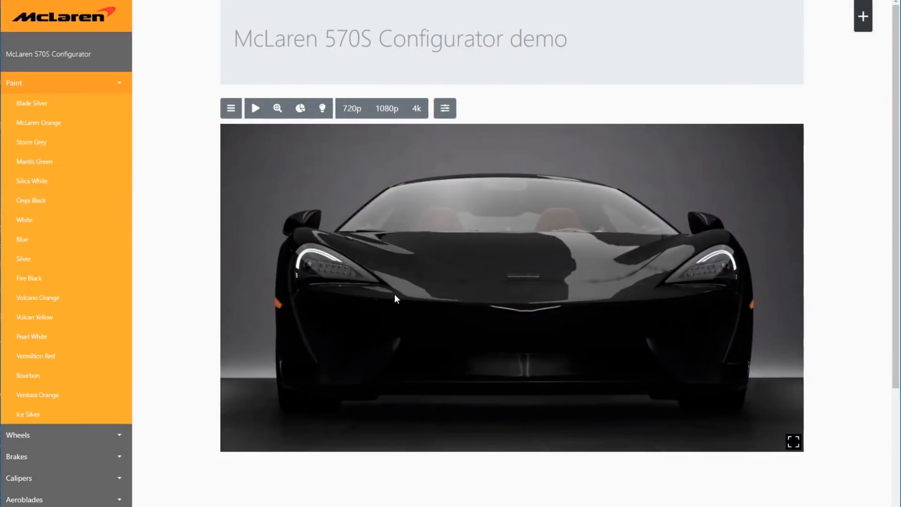
Step: Run the McLaren 570S camera tour: zoom in, then play the exterior and tan interior presentation parts
click(33, 181)
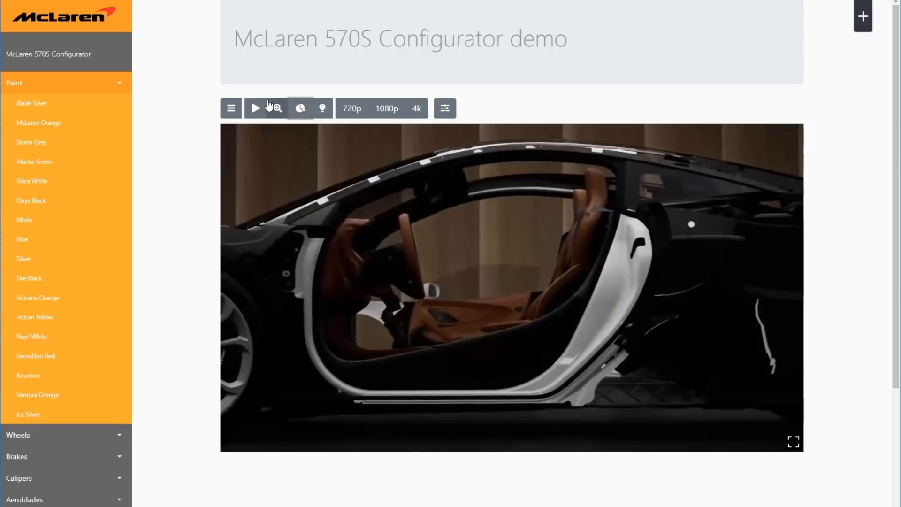
click(276, 108)
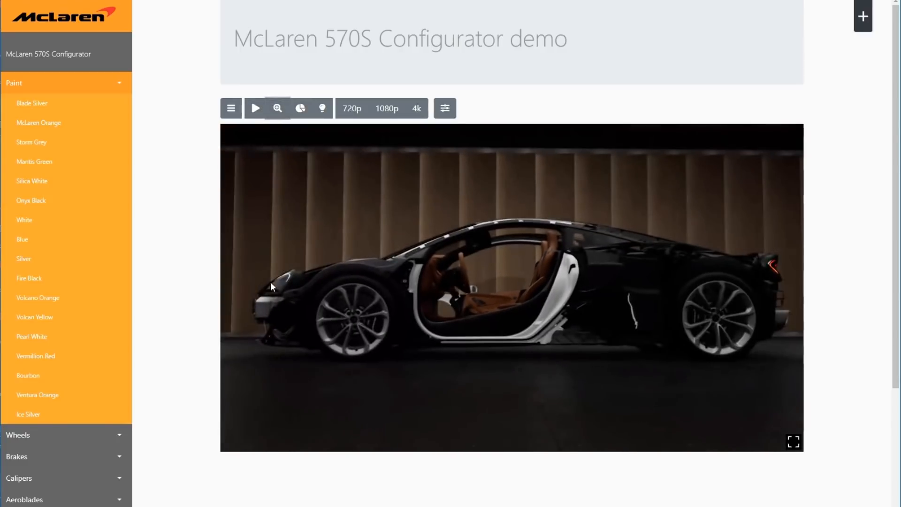
click(256, 109)
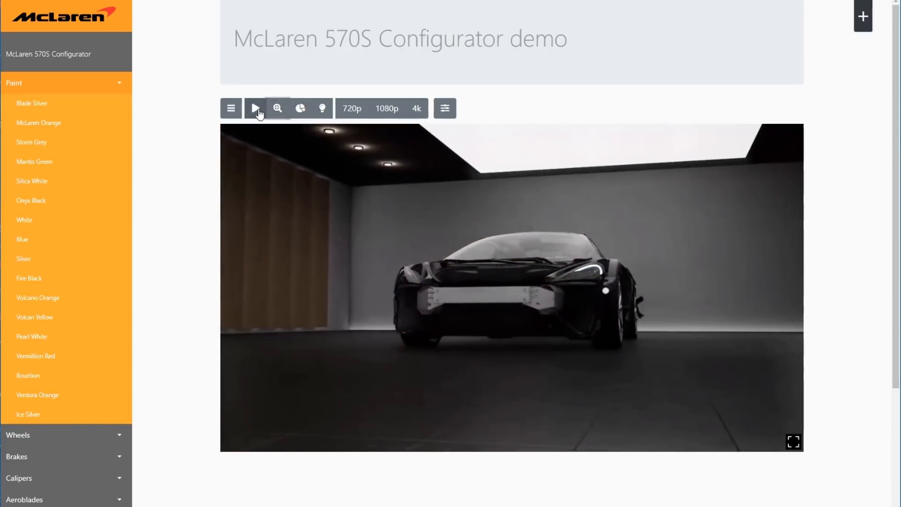
click(254, 108)
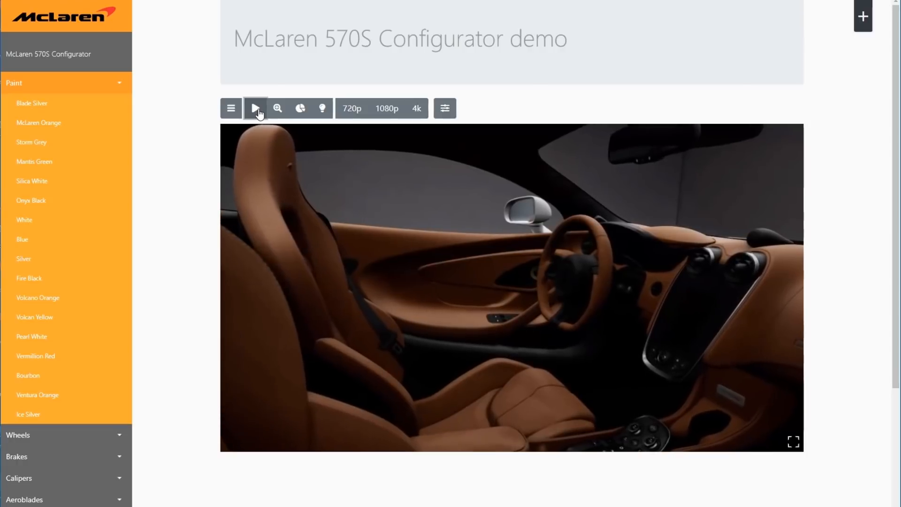
click(256, 108)
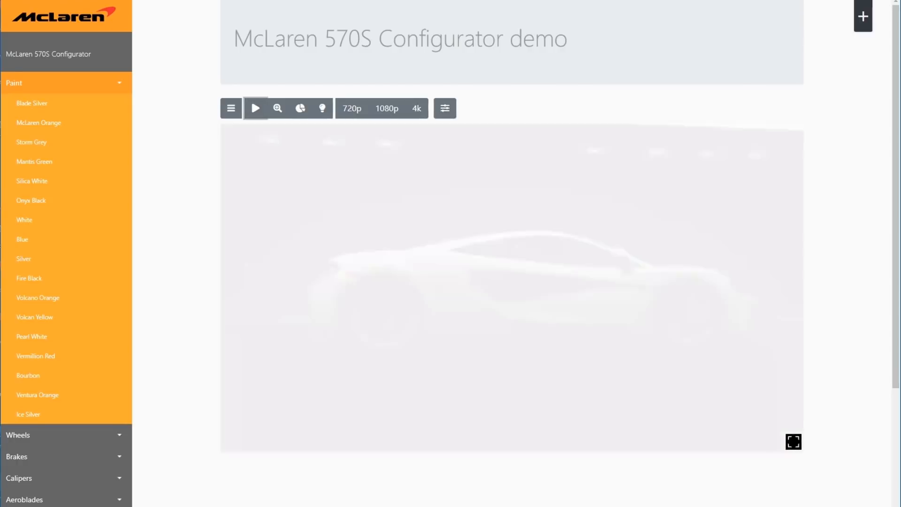
click(862, 16)
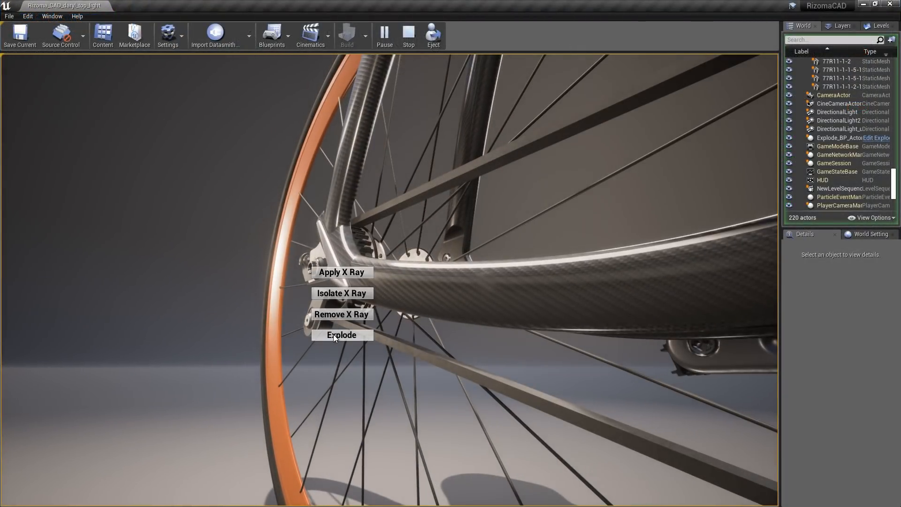
click(340, 334)
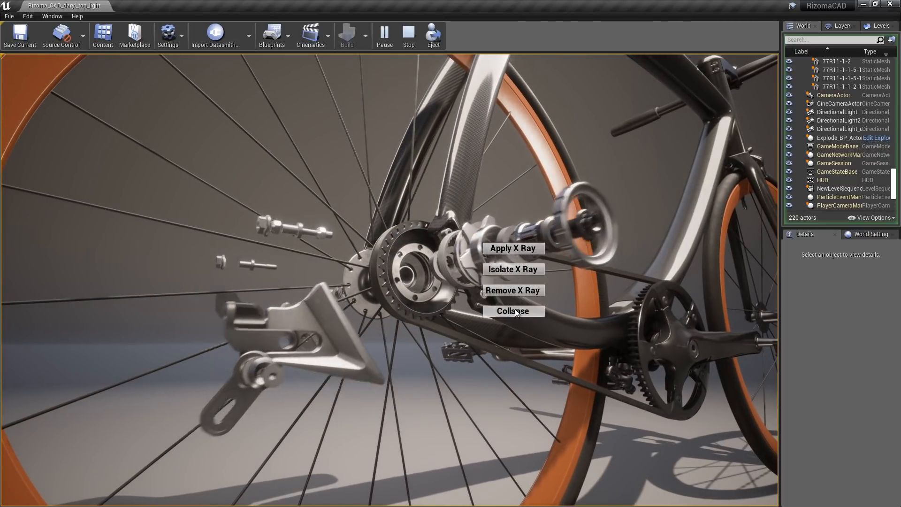
click(512, 311)
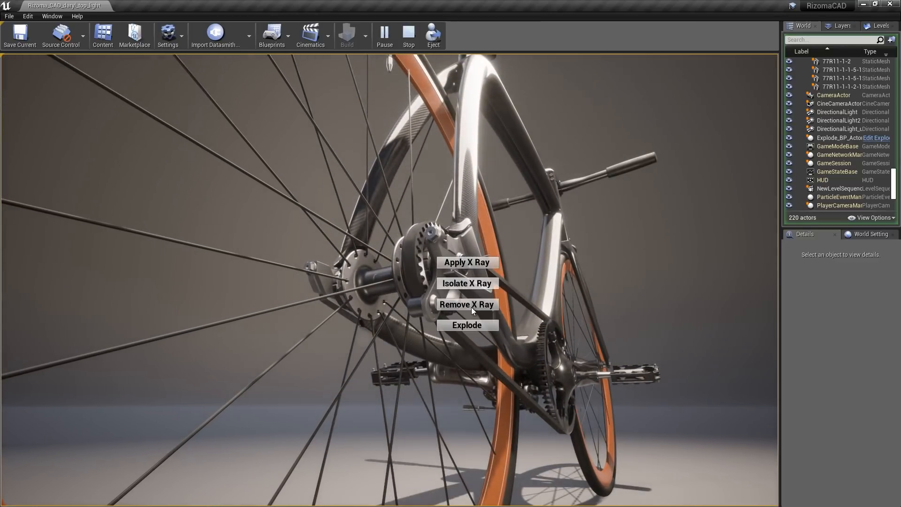
click(466, 325)
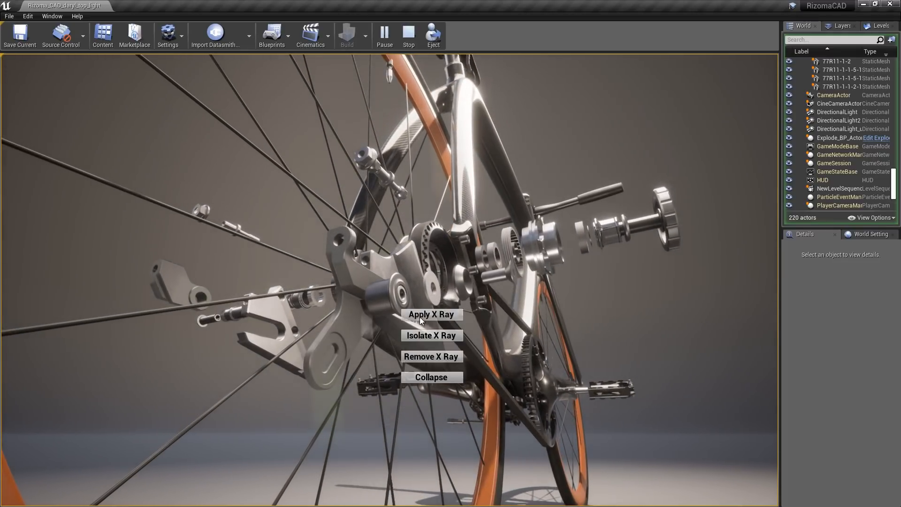
click(431, 377)
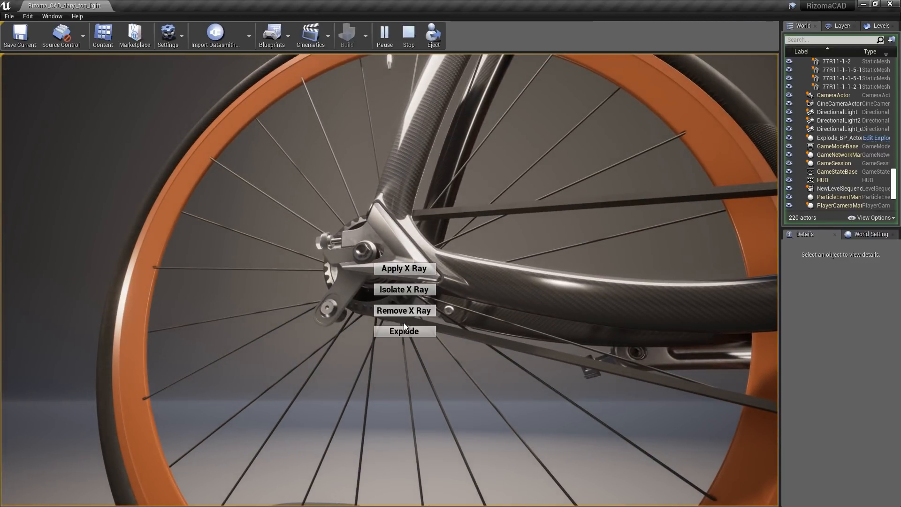
click(403, 332)
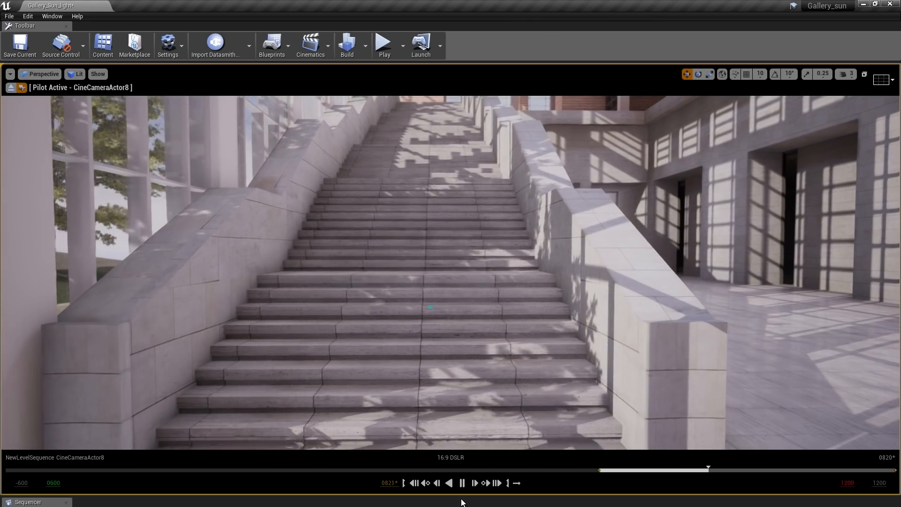
Step: Play the level sequence so CineCameraActor8 travels up the gallery staircase
click(462, 483)
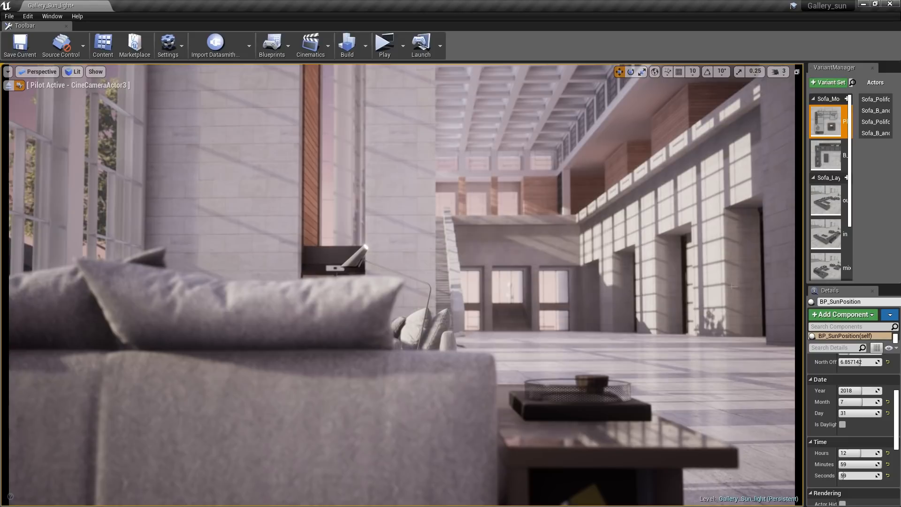
Step: Apply the second Sofa_Model variant to the gallery sofa
click(826, 155)
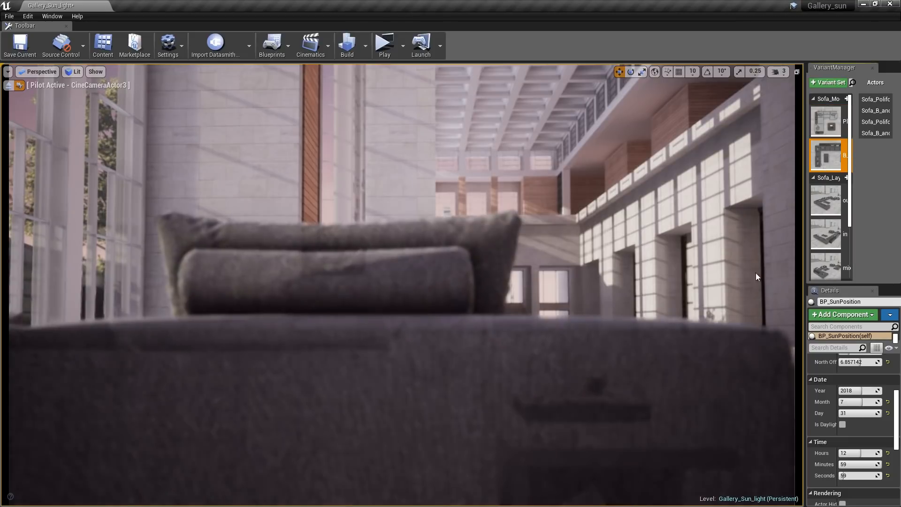